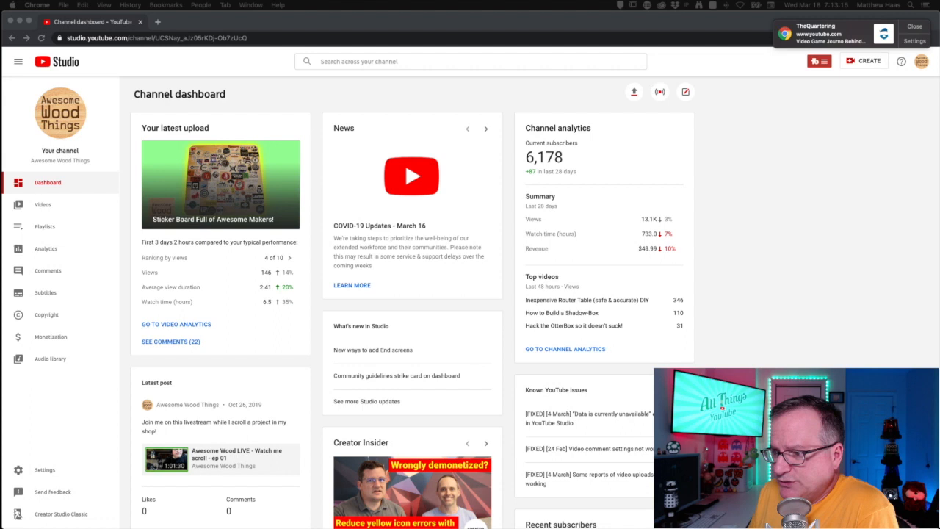
Open the channel Analytics overview from the sidebar and scroll down through its cards.
click(46, 248)
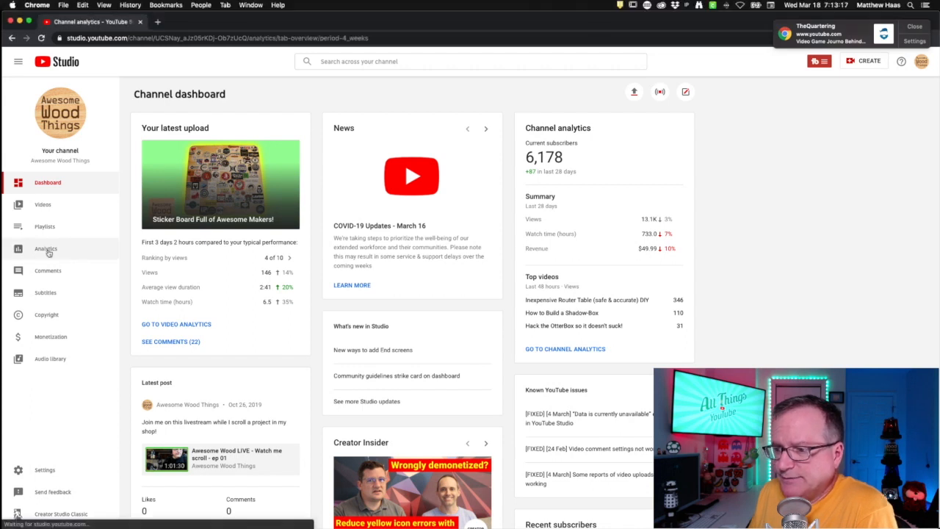
click(45, 249)
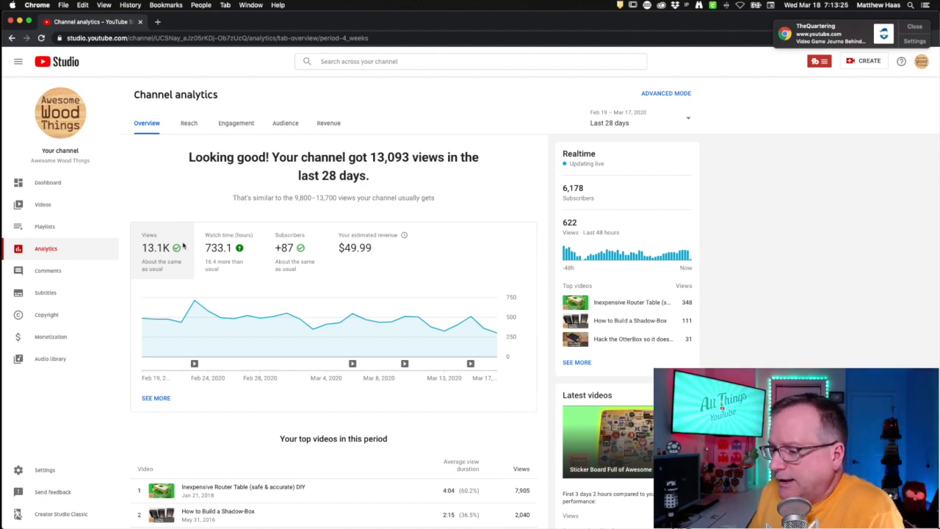
scroll(down, 3)
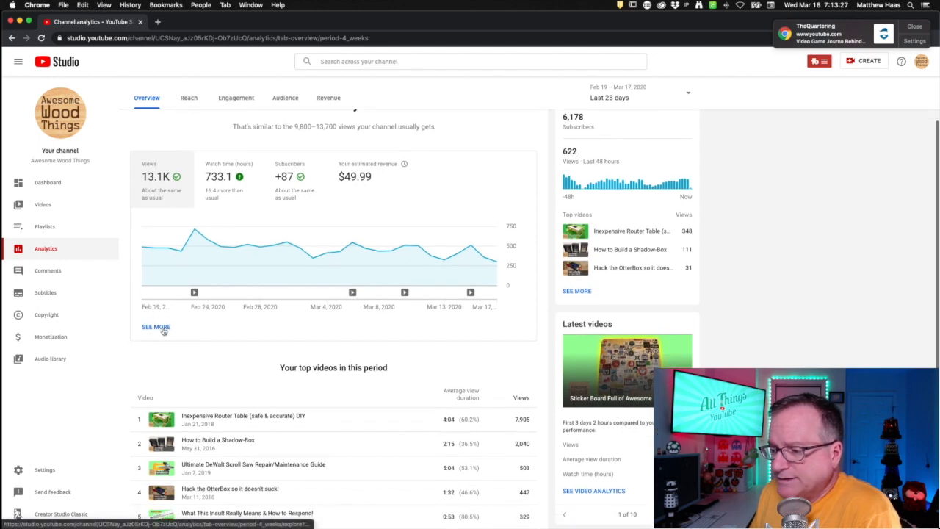
Open advanced mode via SEE MORE to get the daily views-by-video report.
click(155, 327)
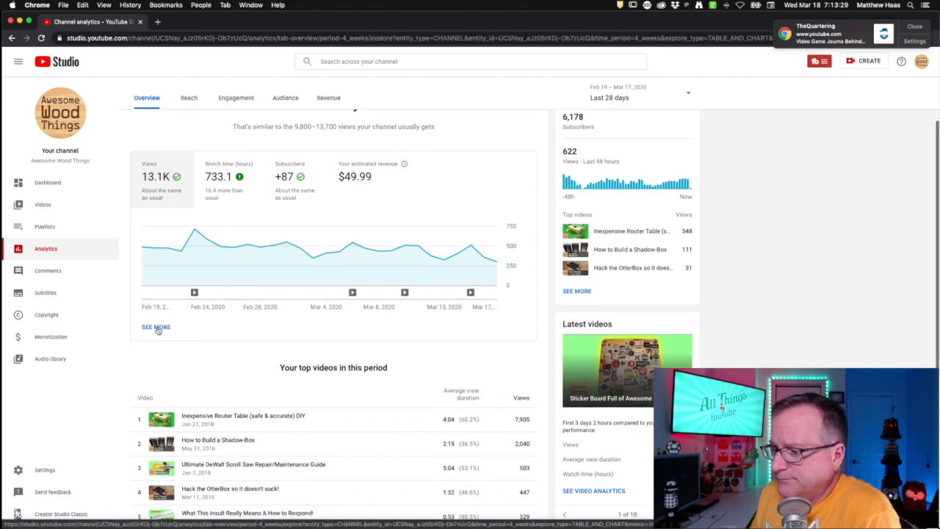
click(156, 327)
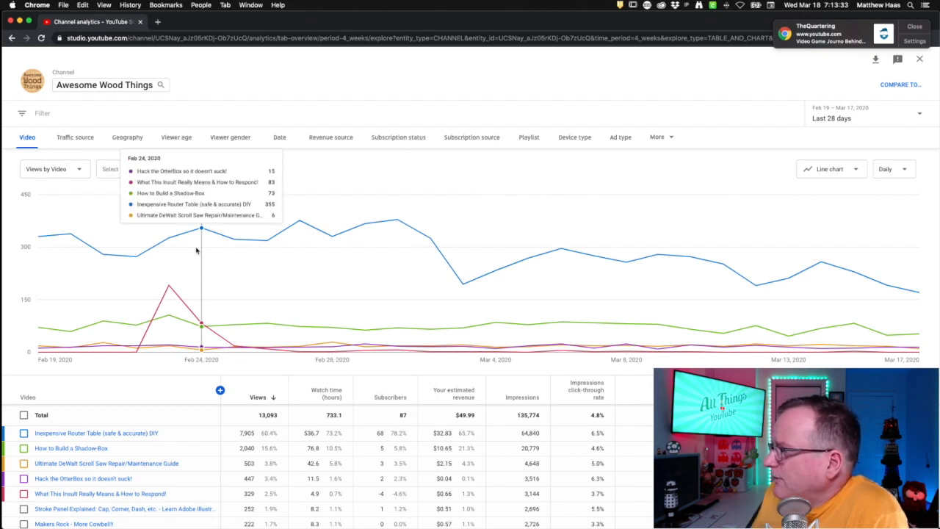
mouse_move(365, 220)
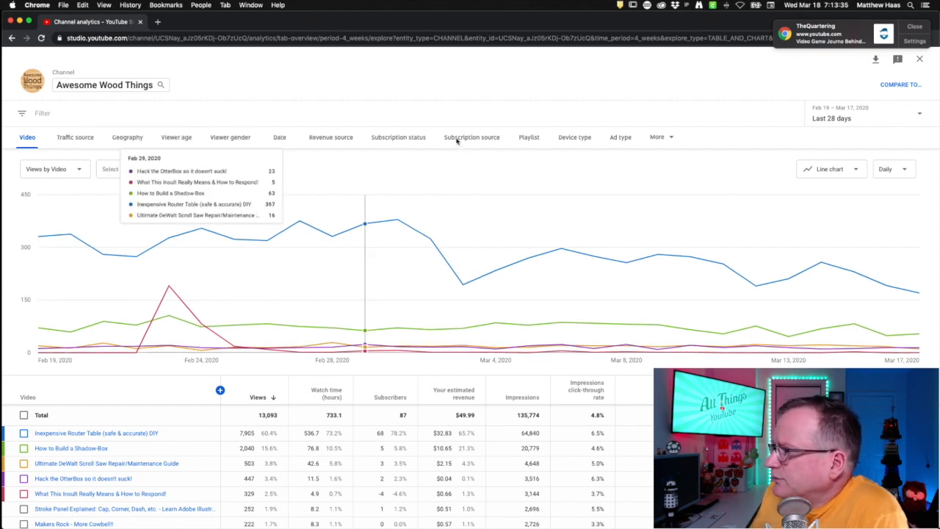
mouse_move(407, 143)
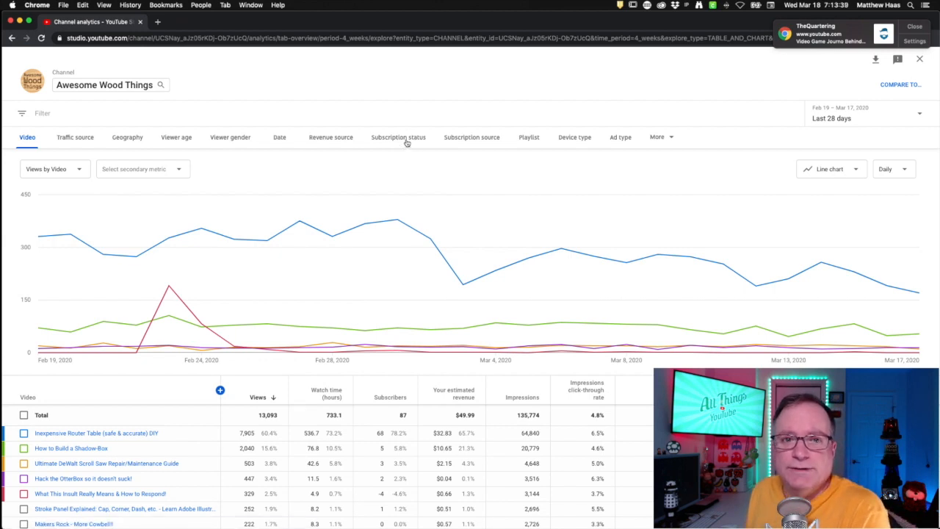
Switch the report to the Subscription status breakdown (93.5% non-subscribers vs 6.5% subscribers).
click(398, 136)
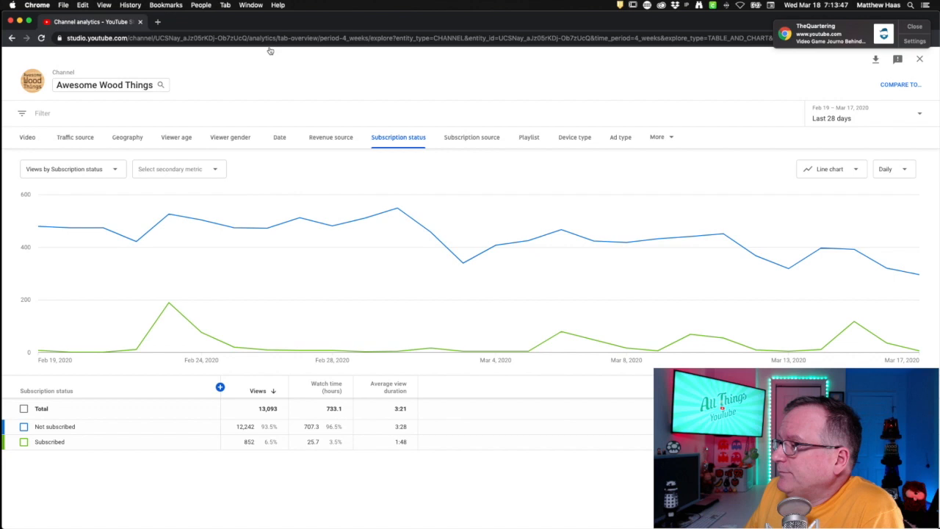
mouse_move(375, 227)
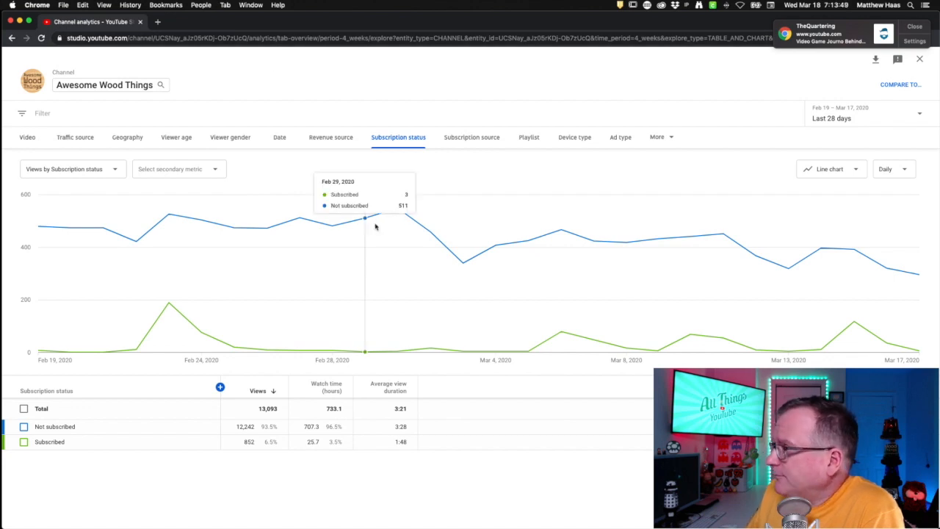
mouse_move(722, 250)
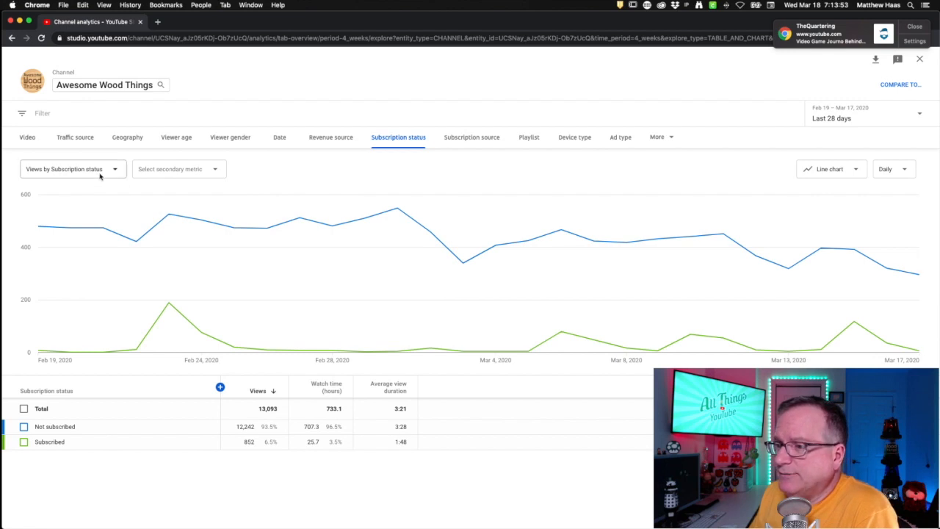
mouse_move(916, 301)
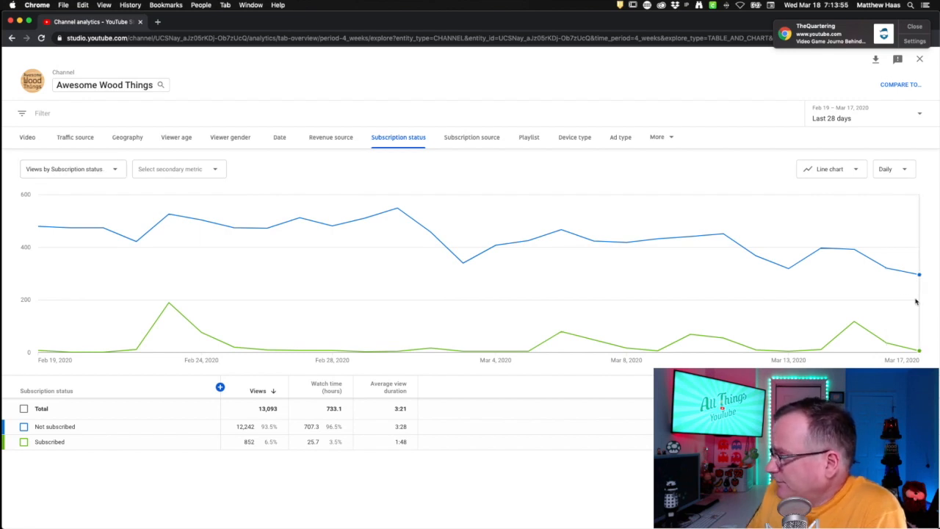
mouse_move(850, 320)
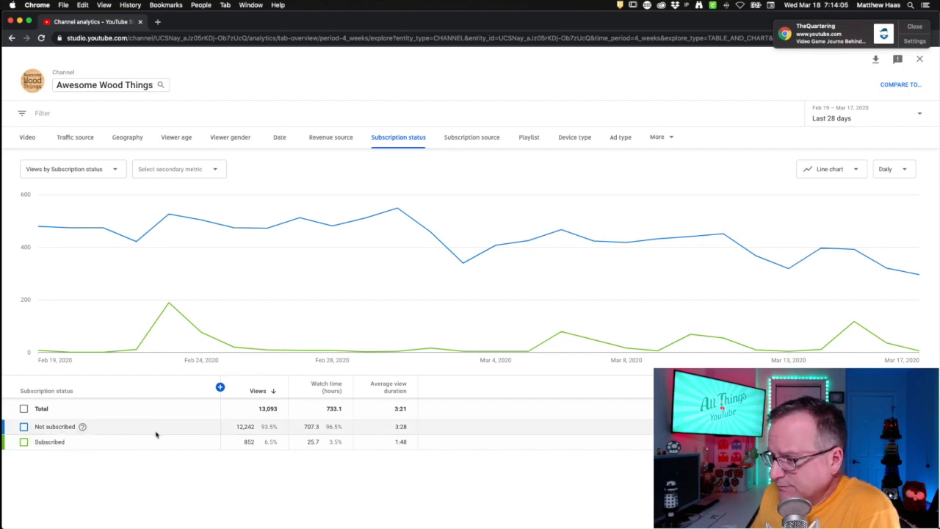
mouse_move(165, 234)
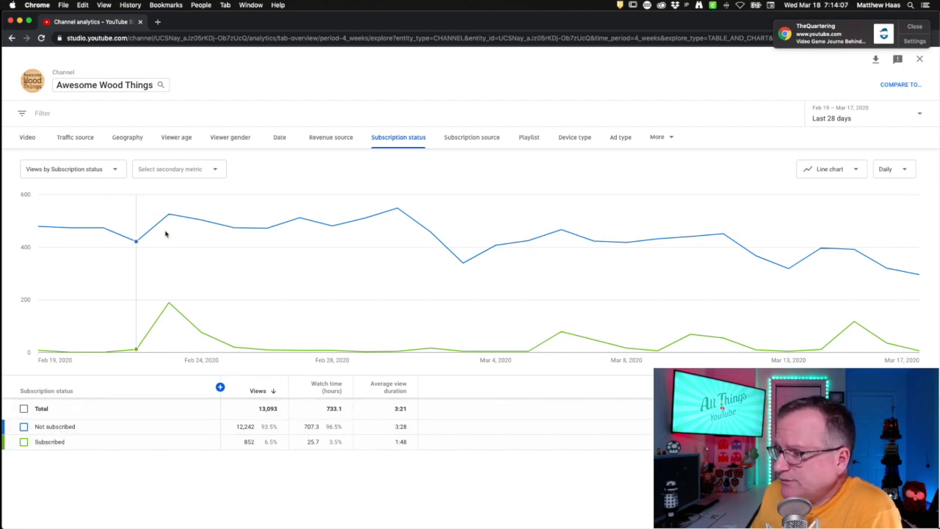
mouse_move(593, 239)
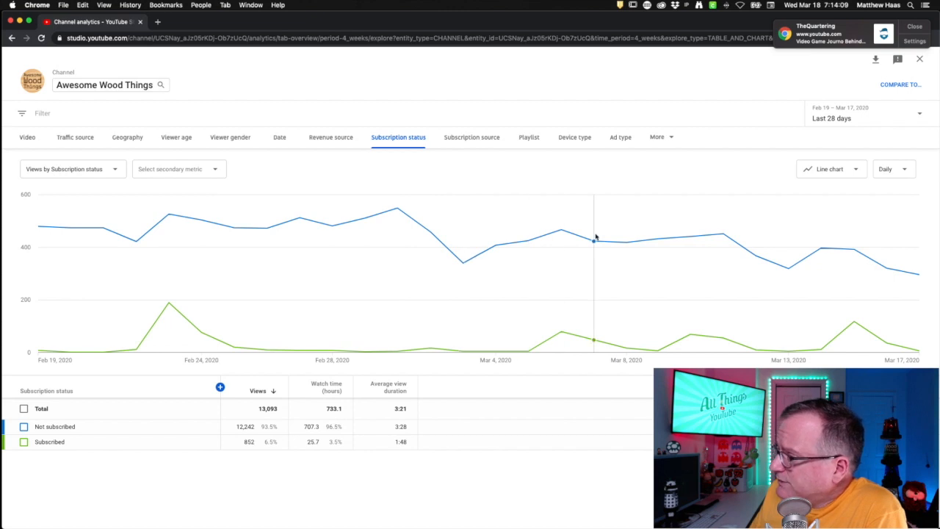
mouse_move(178, 233)
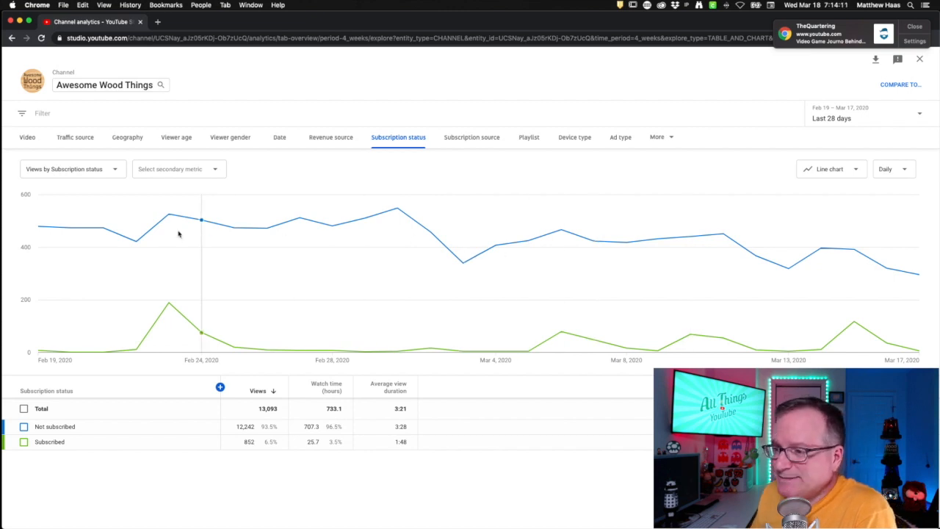
Change the charted metric from views to Watch time (hours), trying Average view duration along the way.
click(72, 169)
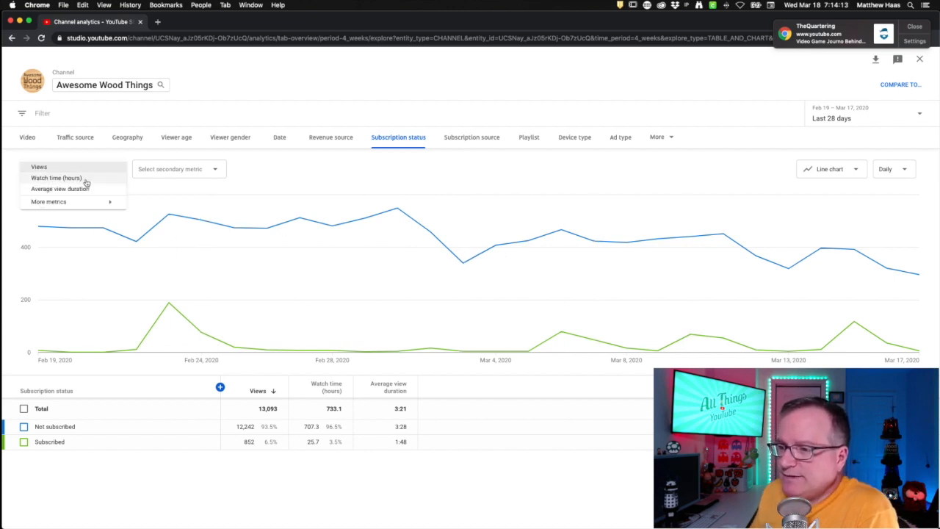
mouse_move(61, 189)
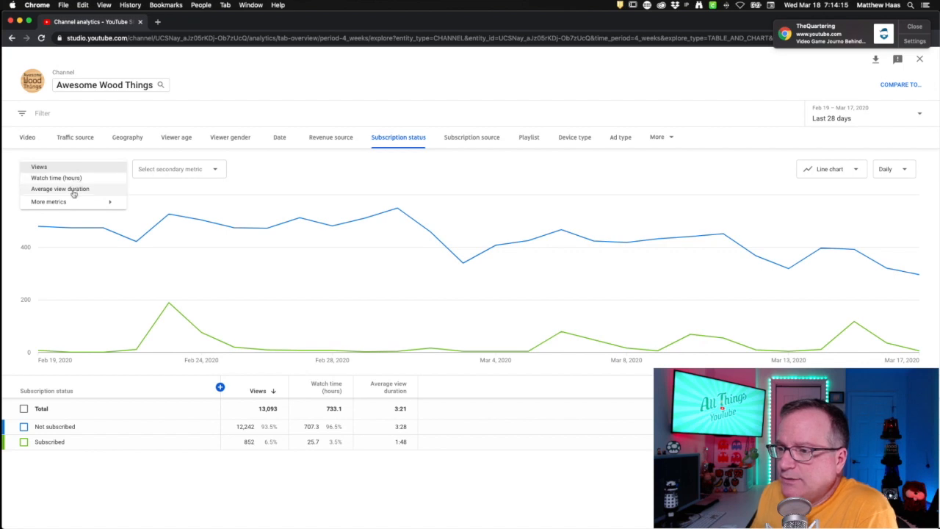
click(60, 188)
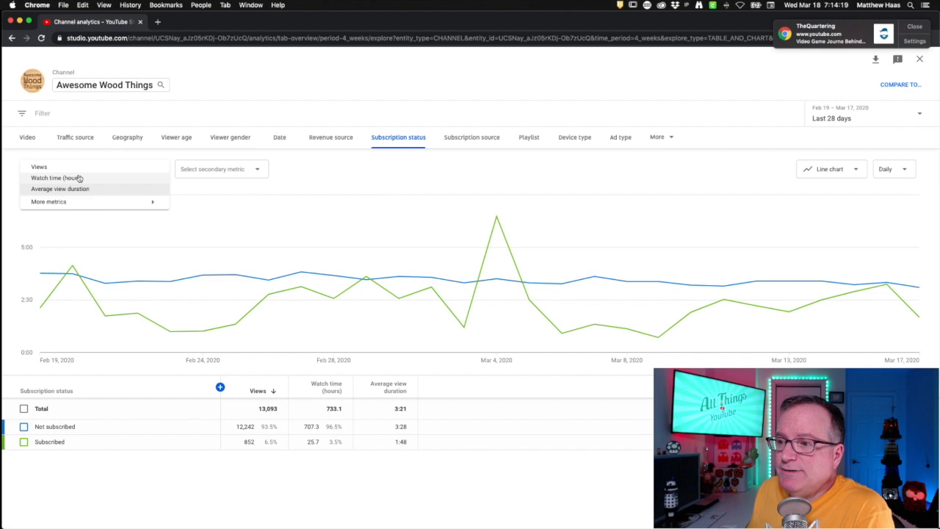
click(46, 178)
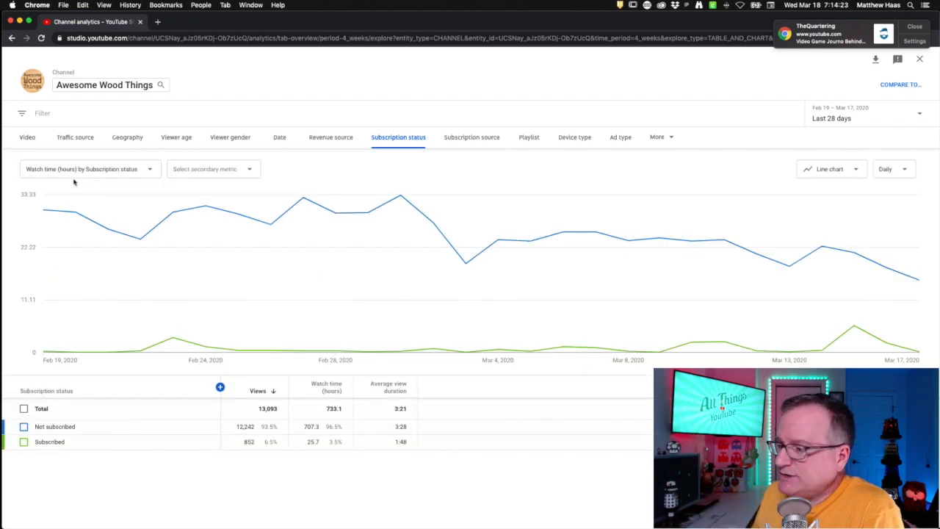
mouse_move(400, 197)
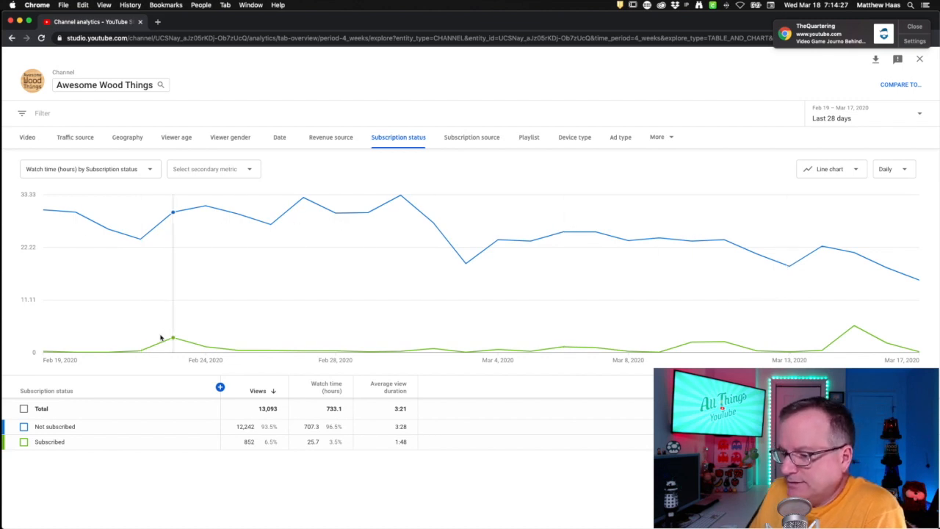
mouse_move(409, 358)
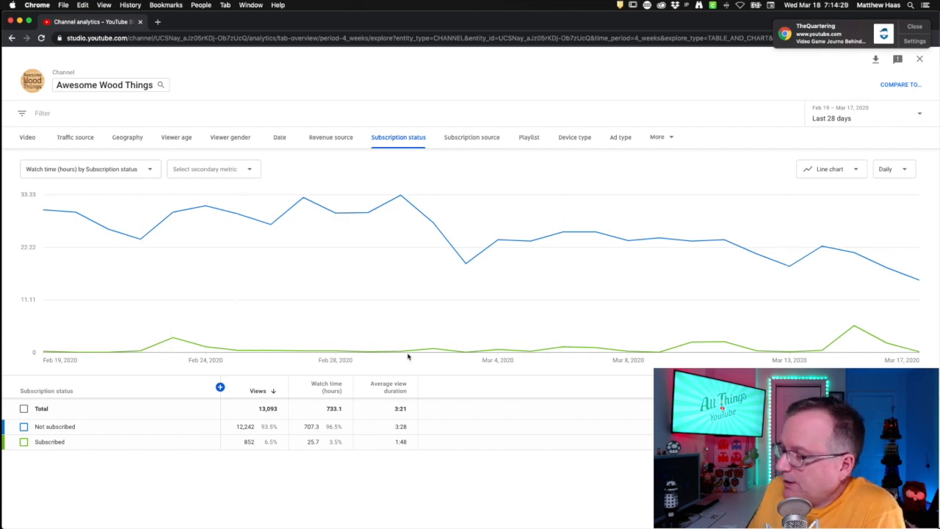
mouse_move(233, 179)
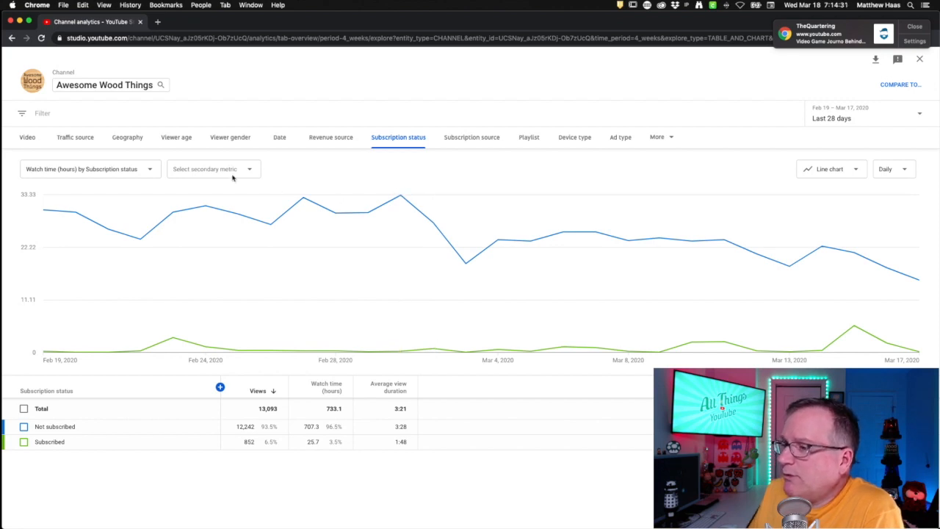
click(213, 169)
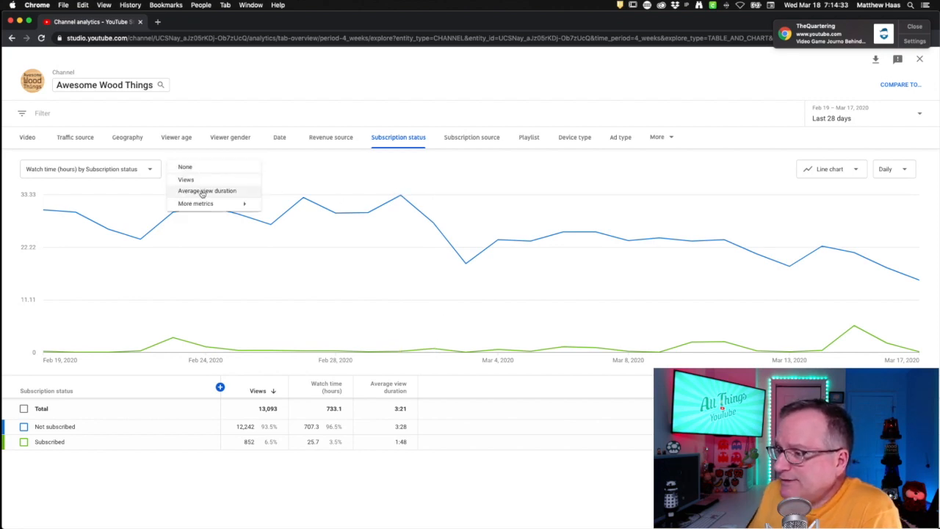